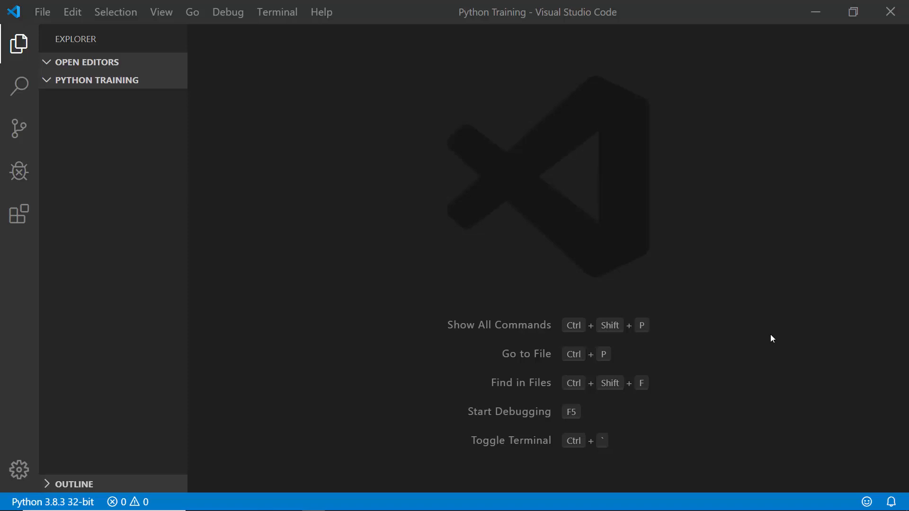
mouse_move(728, 328)
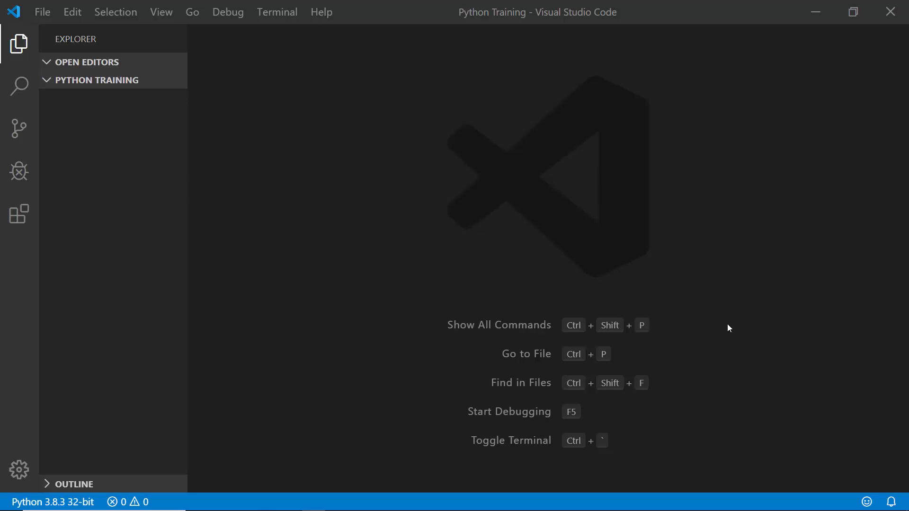
mouse_move(441, 186)
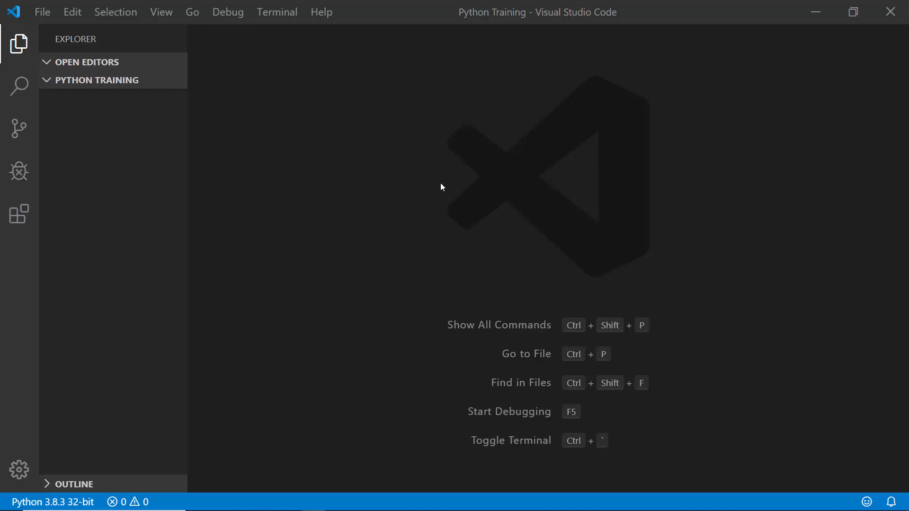
mouse_move(599, 19)
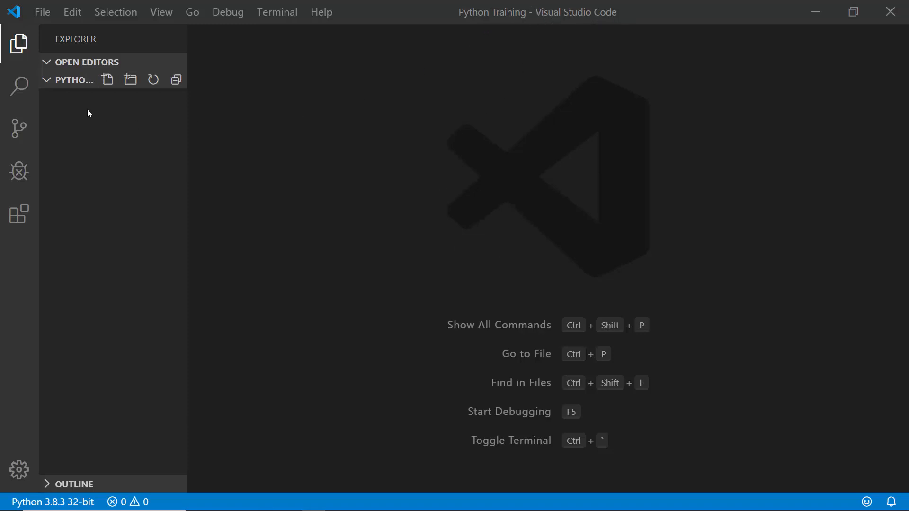
mouse_move(131, 81)
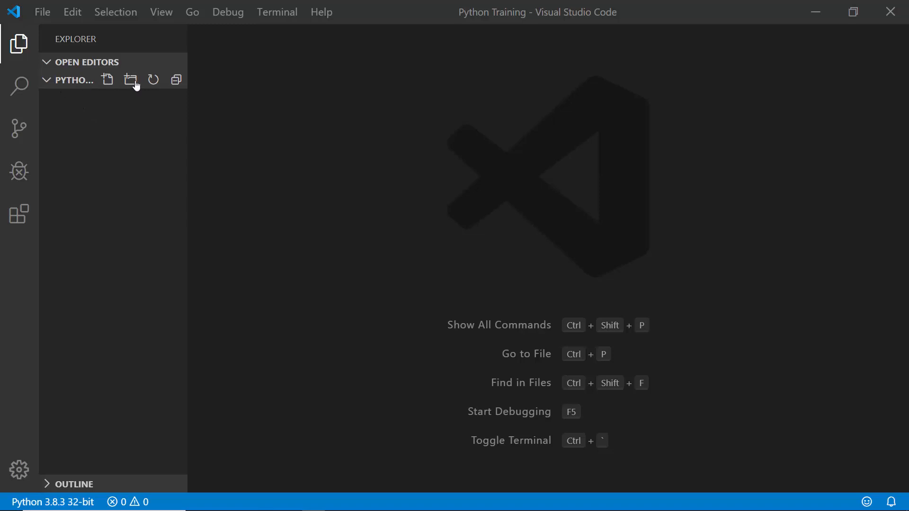
mouse_move(61, 89)
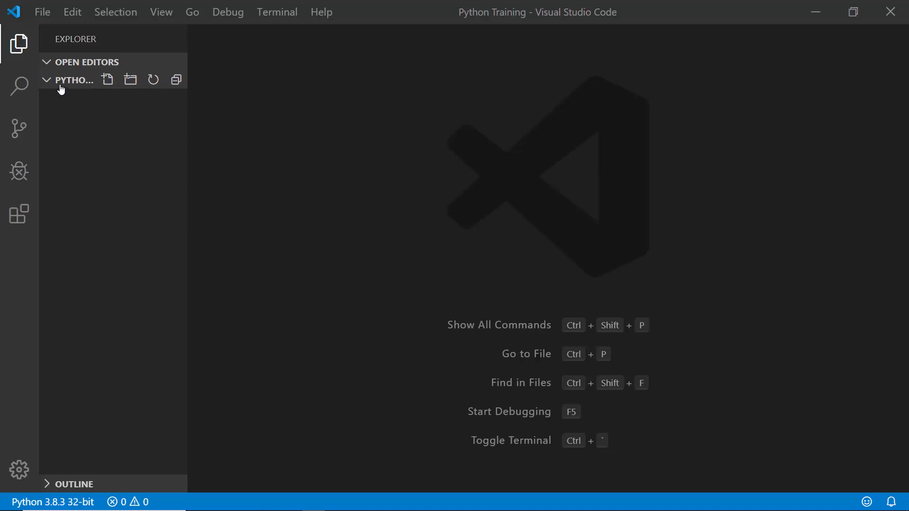
mouse_move(109, 81)
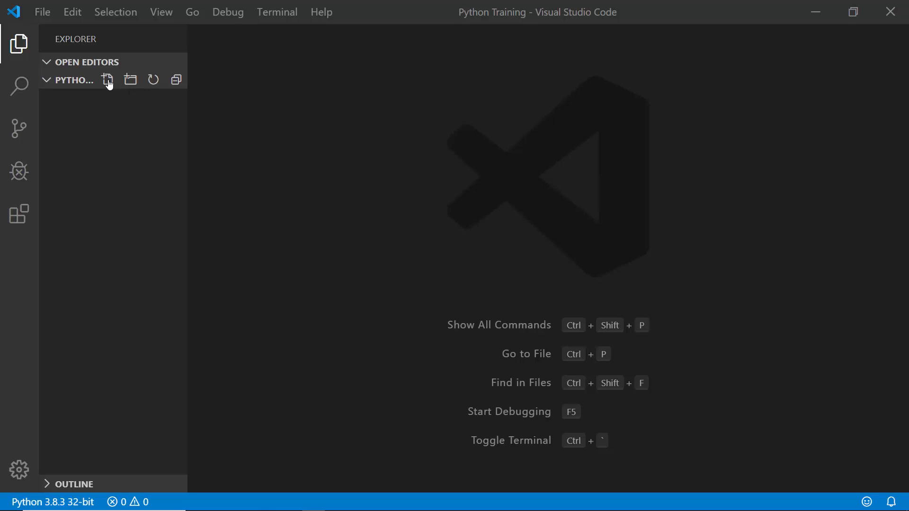
mouse_move(108, 80)
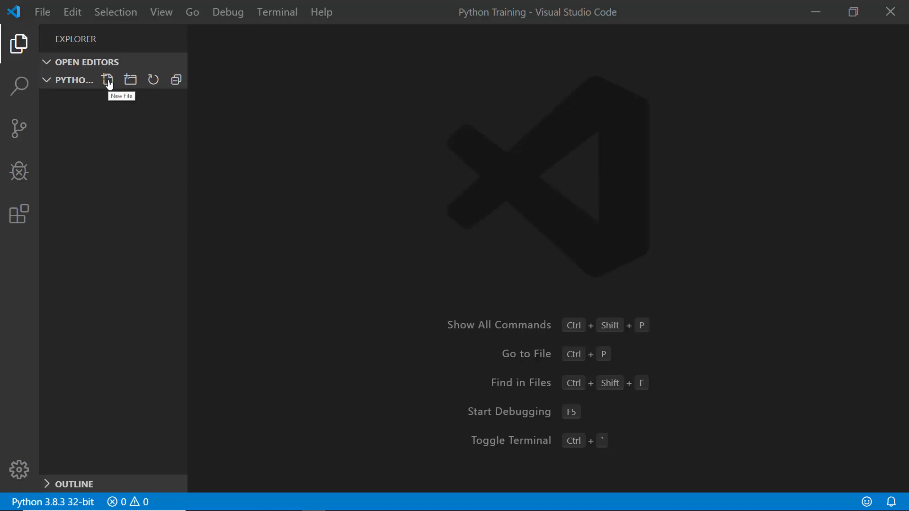
- Create a new file named hello.py in the Python Training folder
click(107, 80)
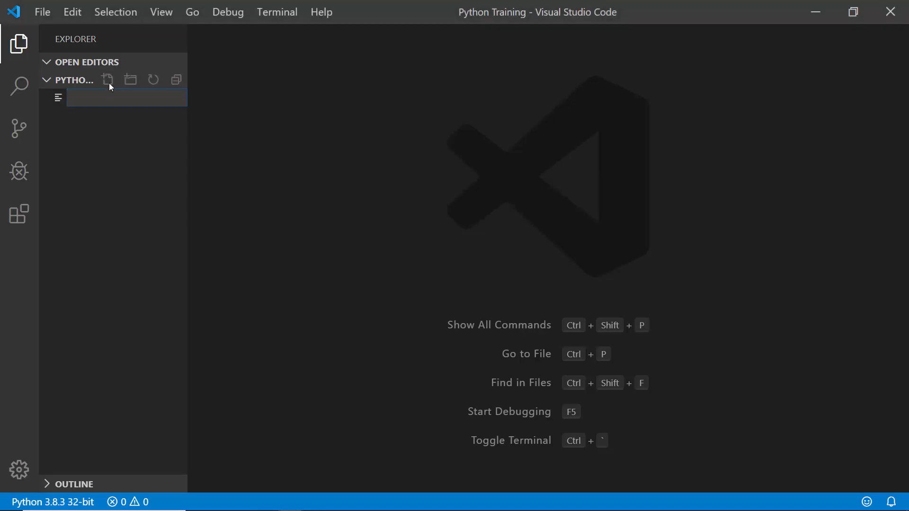
mouse_move(131, 124)
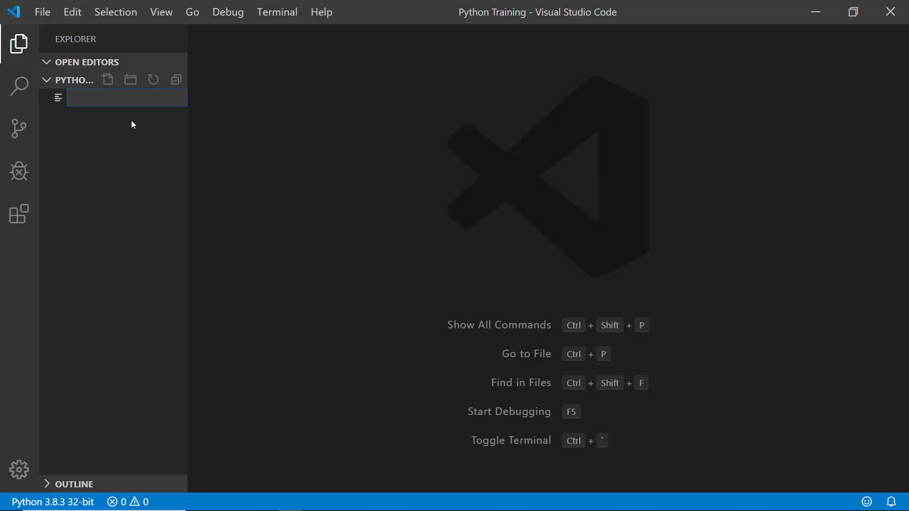
text(hello)
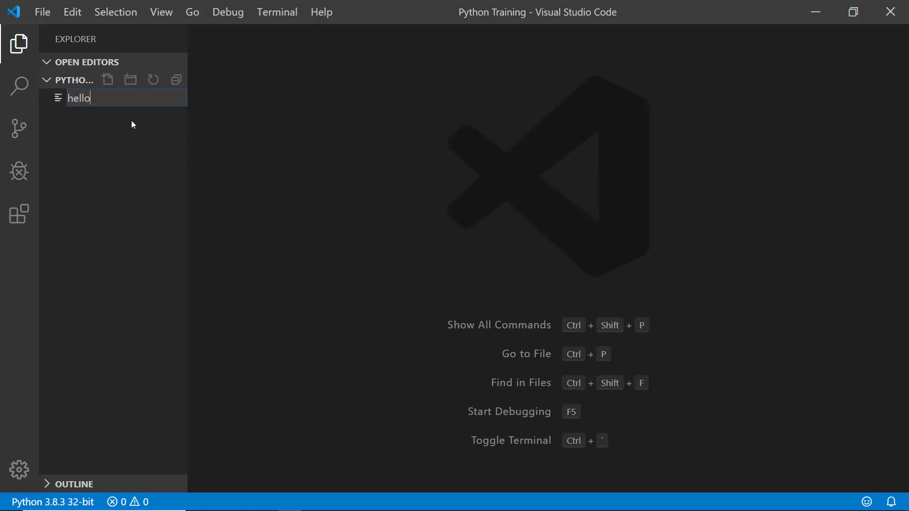
text(.p)
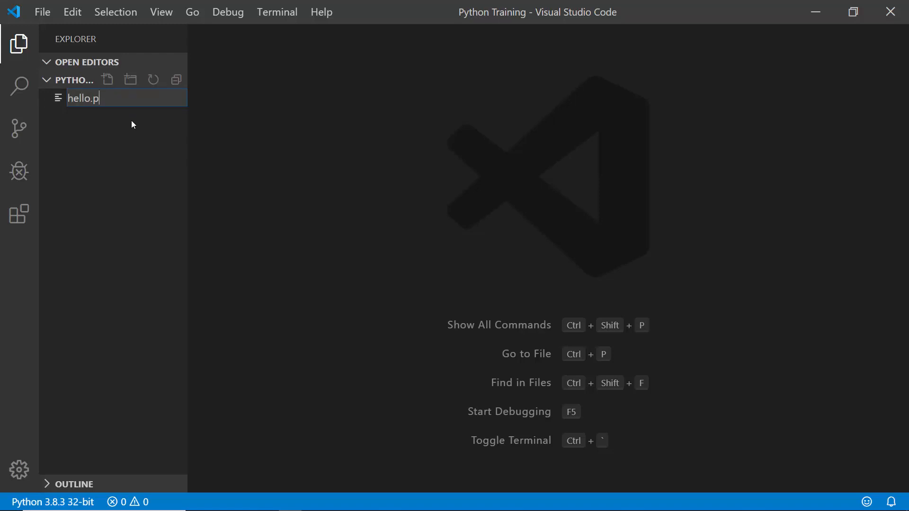
key(Return)
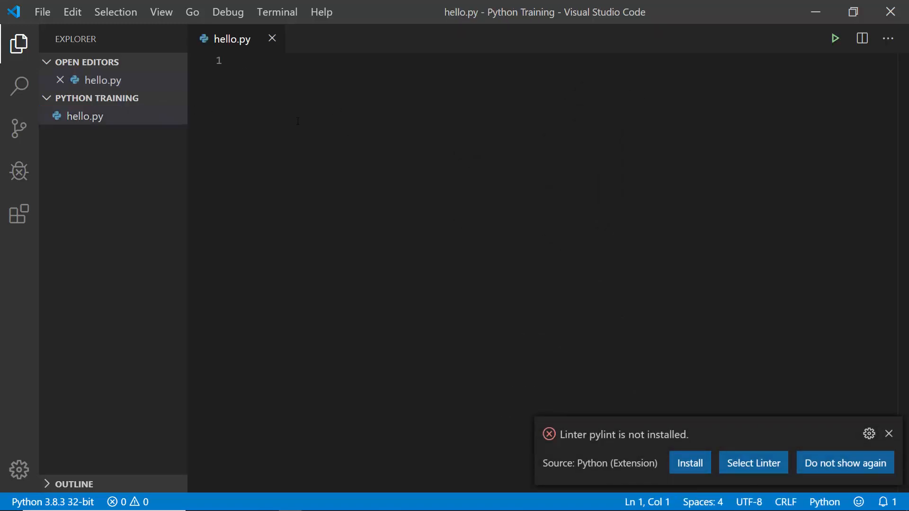
mouse_move(668, 486)
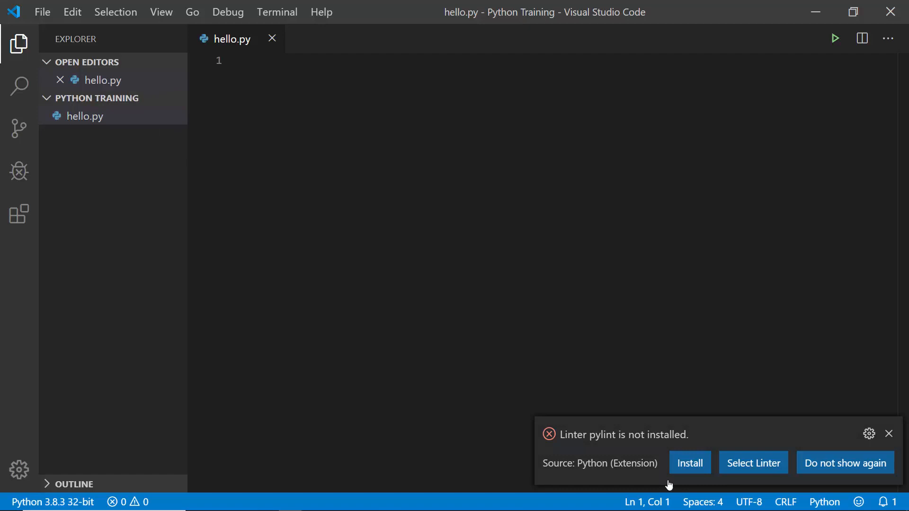
mouse_move(618, 446)
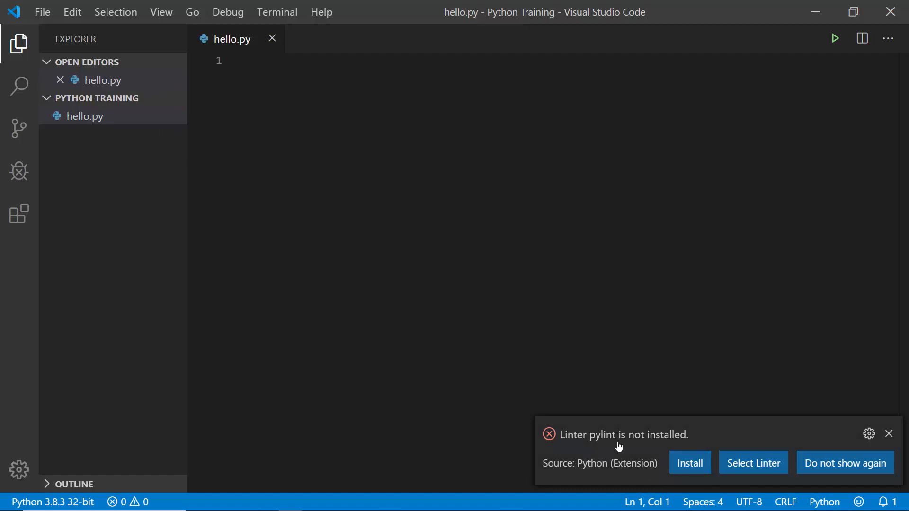
mouse_move(631, 448)
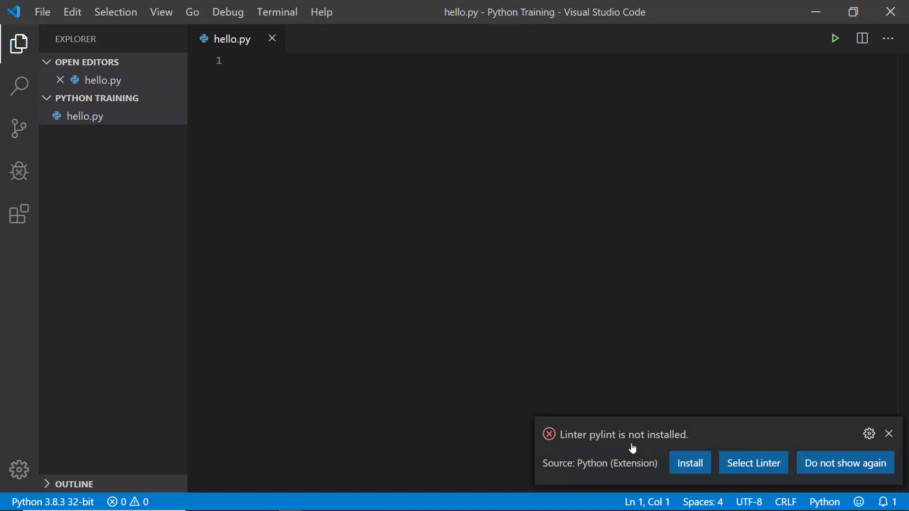
mouse_move(669, 458)
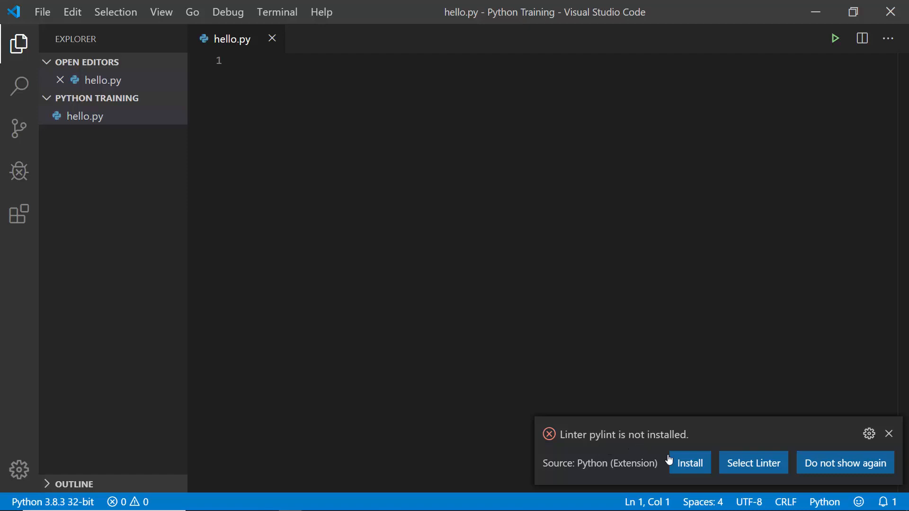
mouse_move(689, 462)
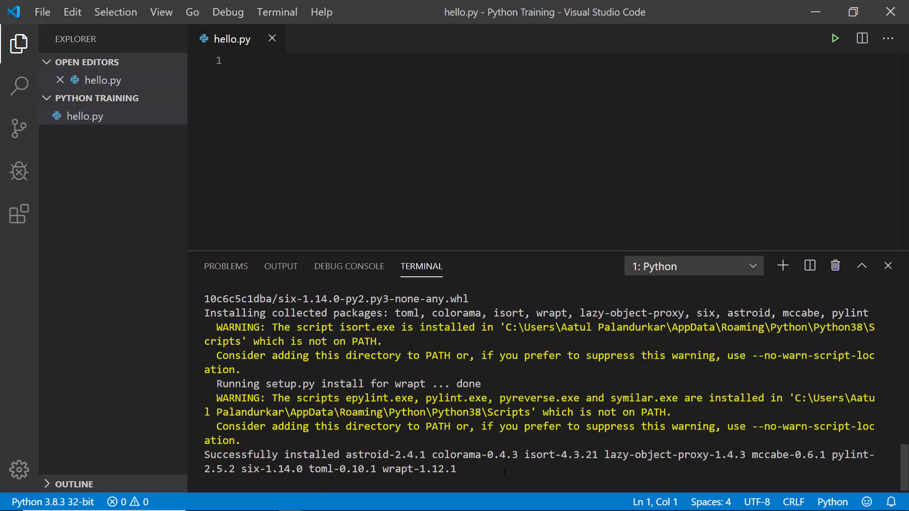
- Scroll through the pylint install output, then clear the terminal with cls
scroll(down, 3)
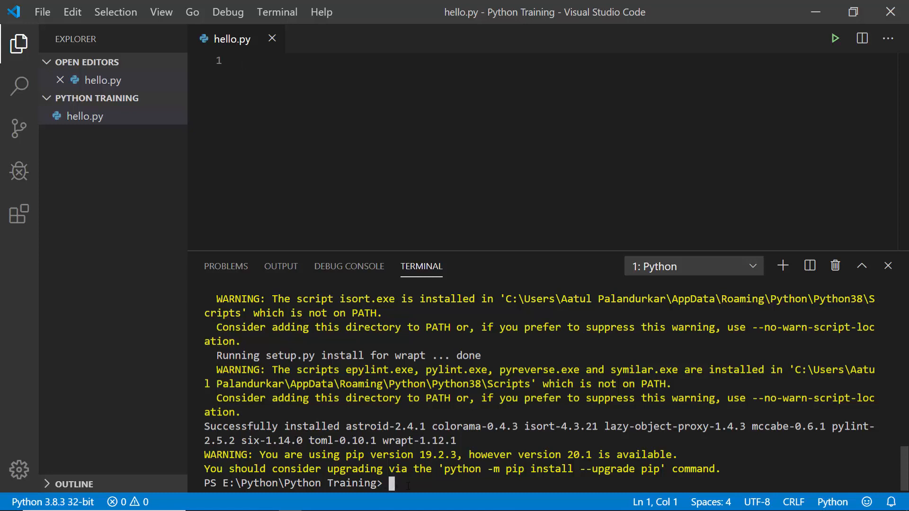
text(cls)
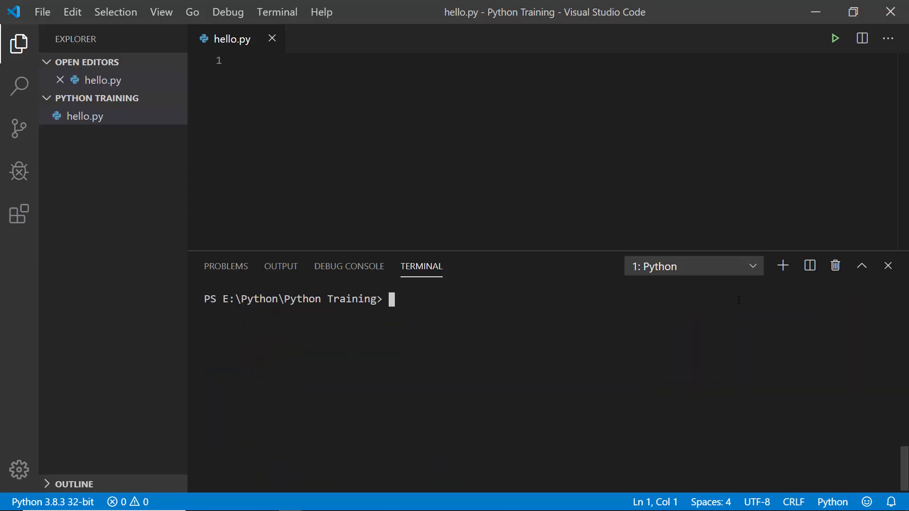
- Close the terminal and write print("Hello, World!") on line 1, without a semicolon
click(888, 266)
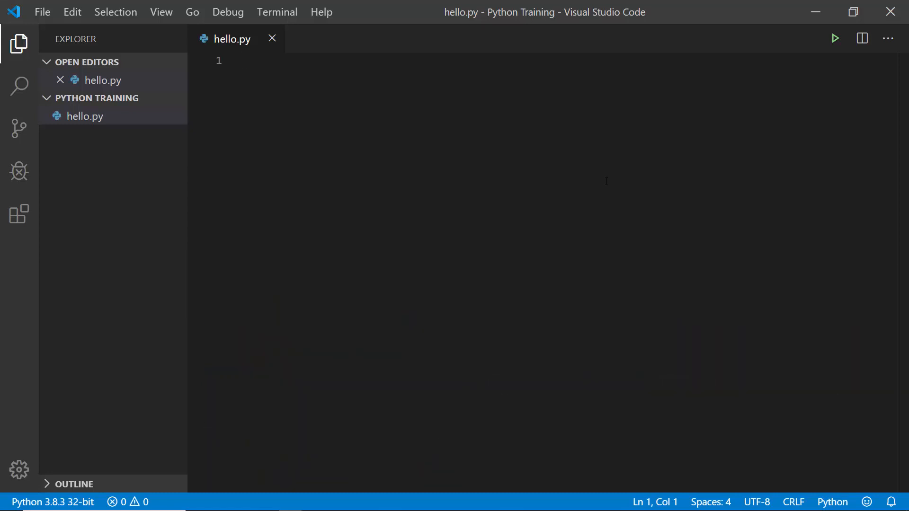
mouse_move(408, 121)
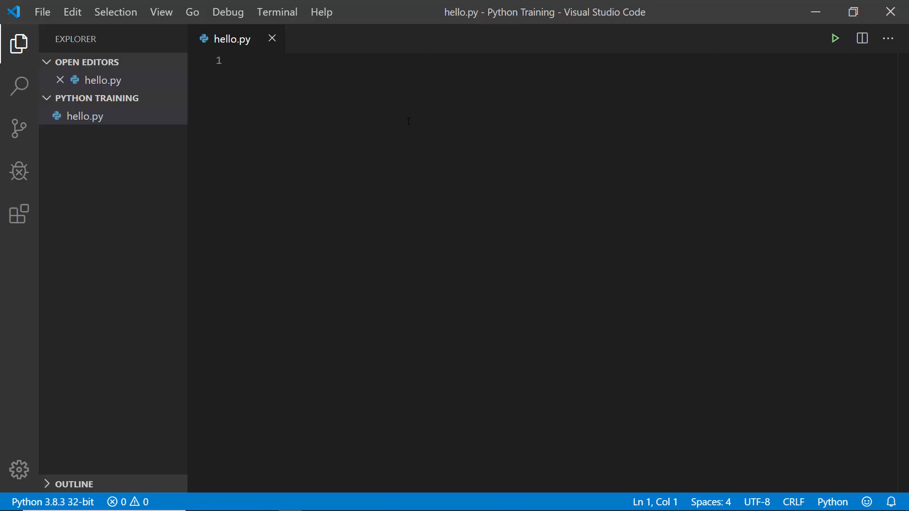
text(print()
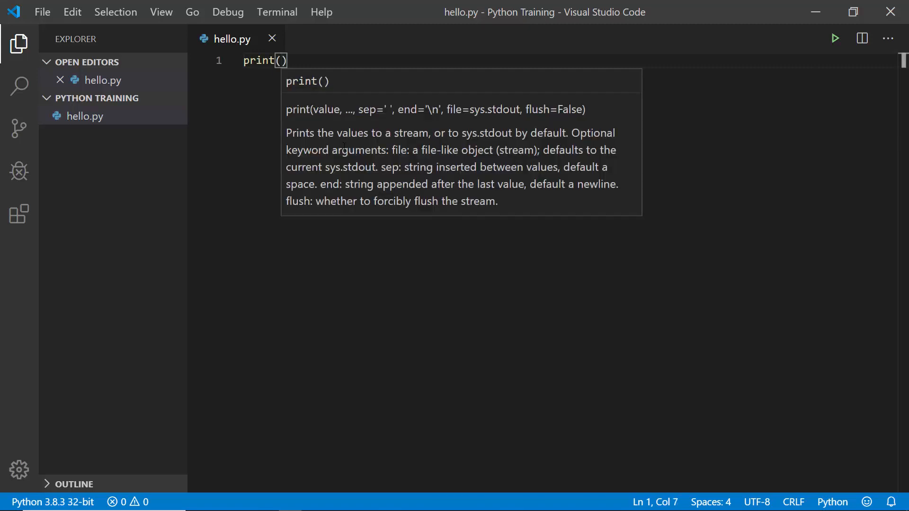
text(")
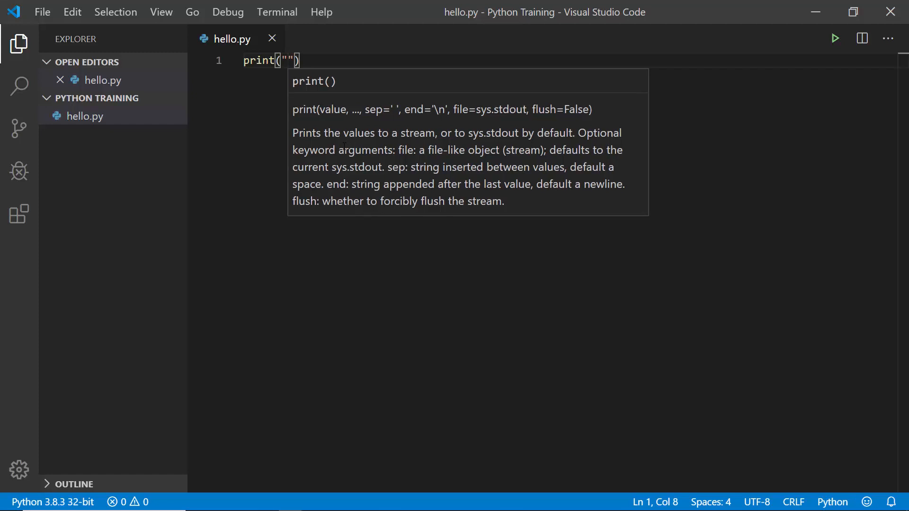
text(Hello, W)
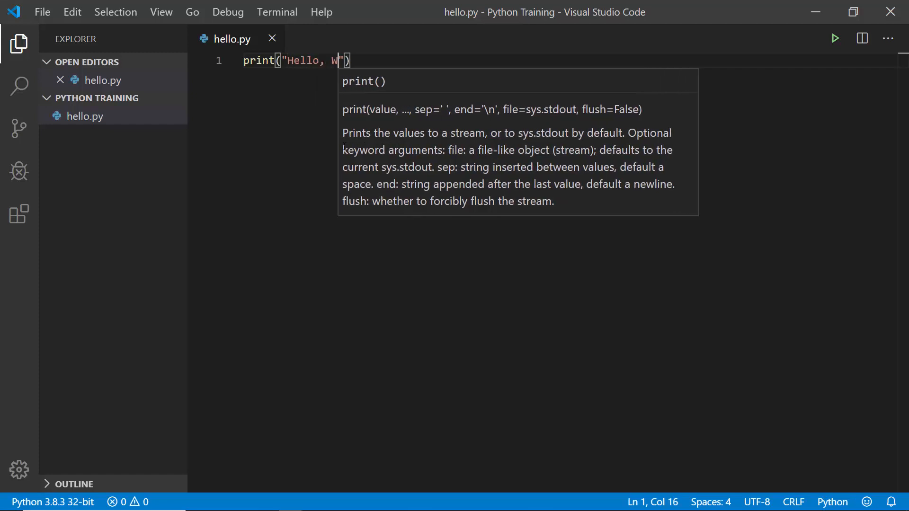
text(orld!)
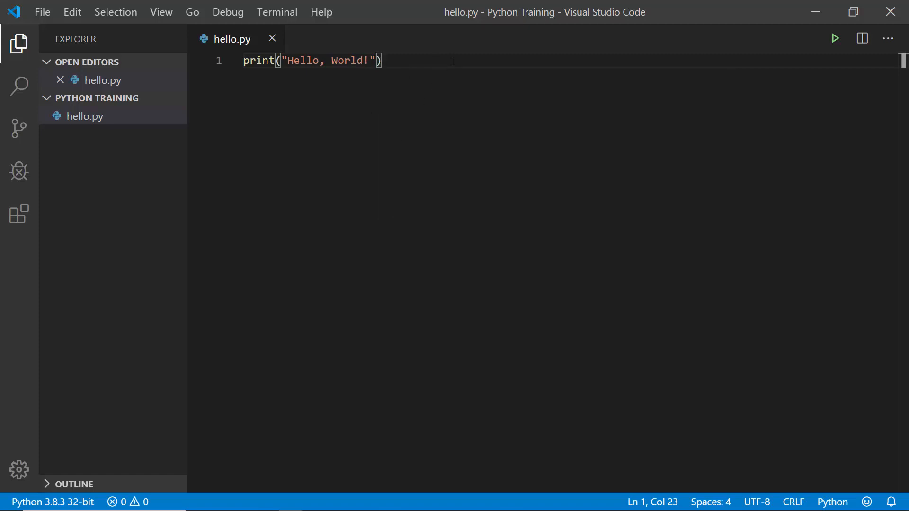
text(;)
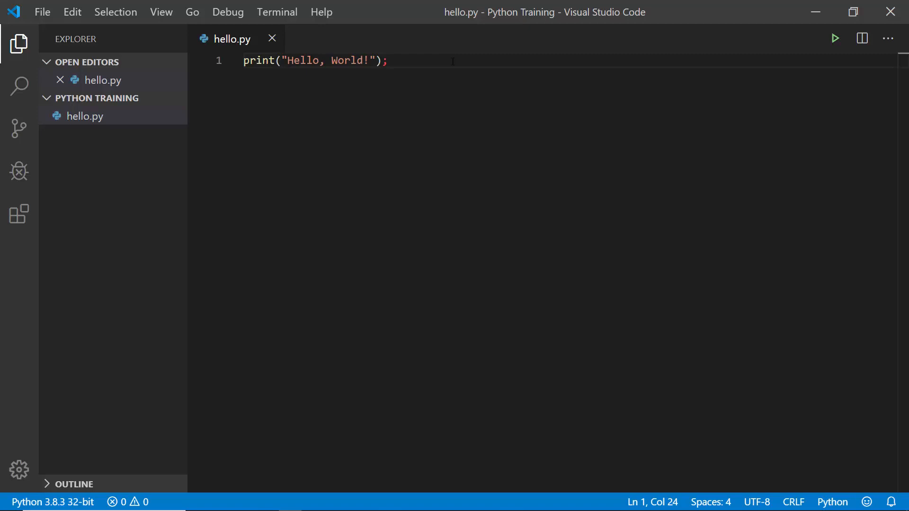
key(Backspace)
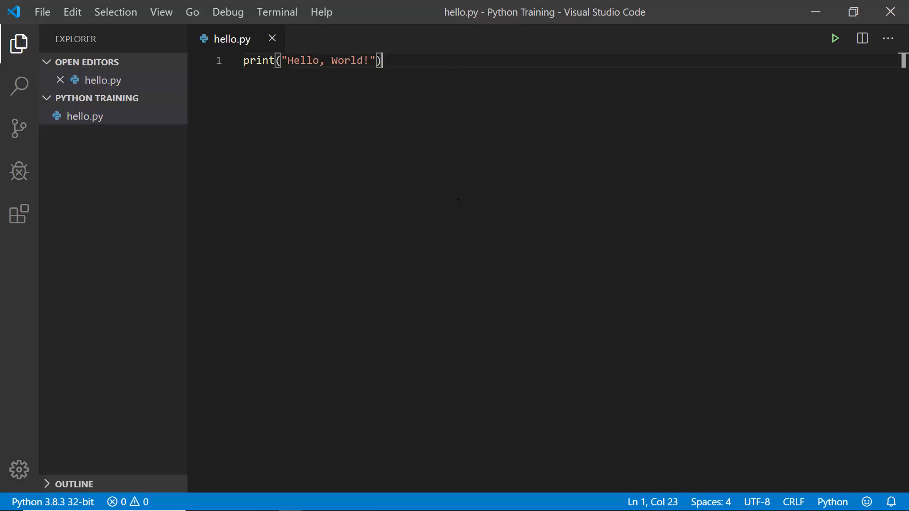
mouse_move(403, 163)
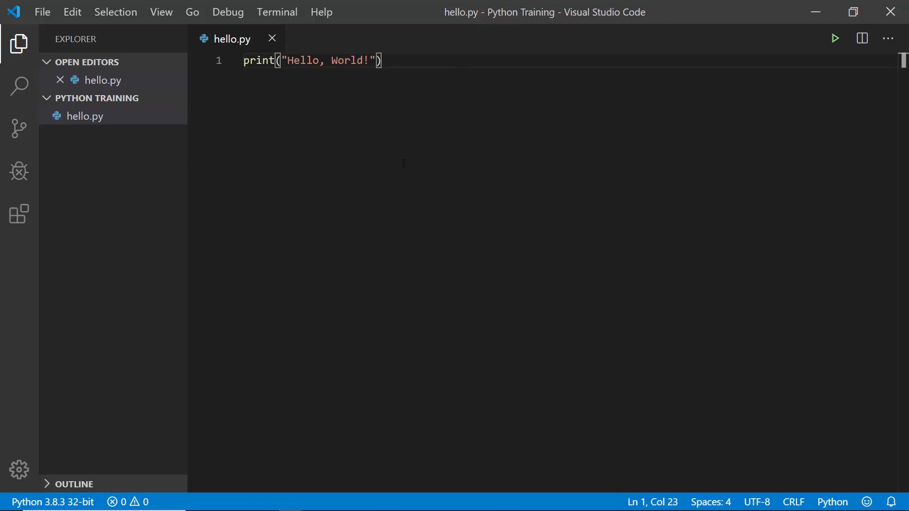
right_click(403, 162)
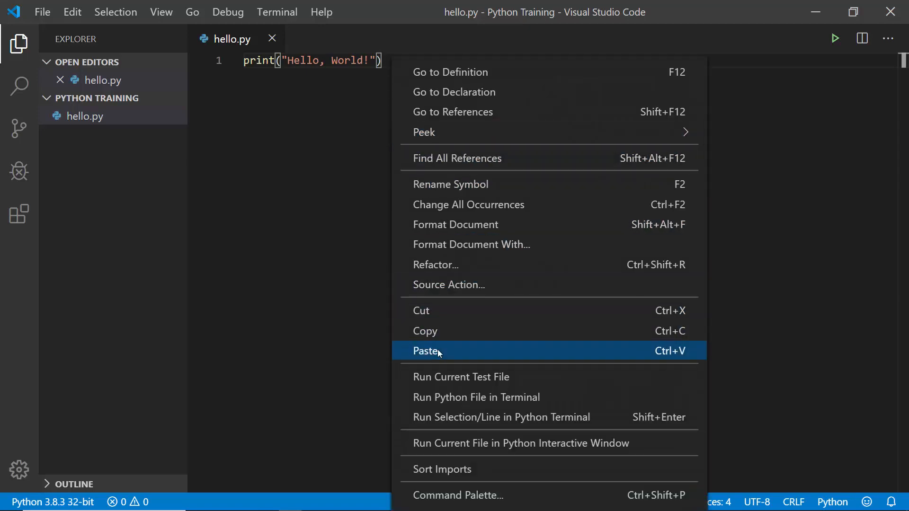
mouse_move(550, 397)
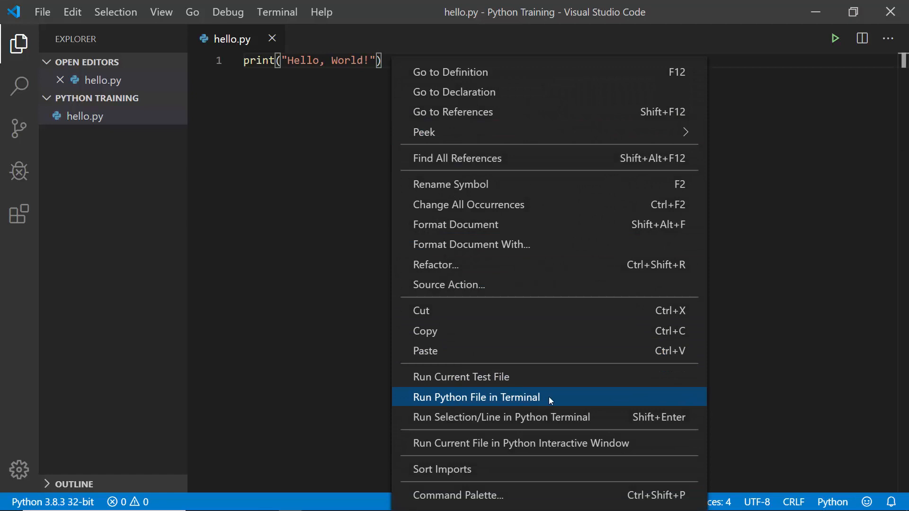
click(475, 397)
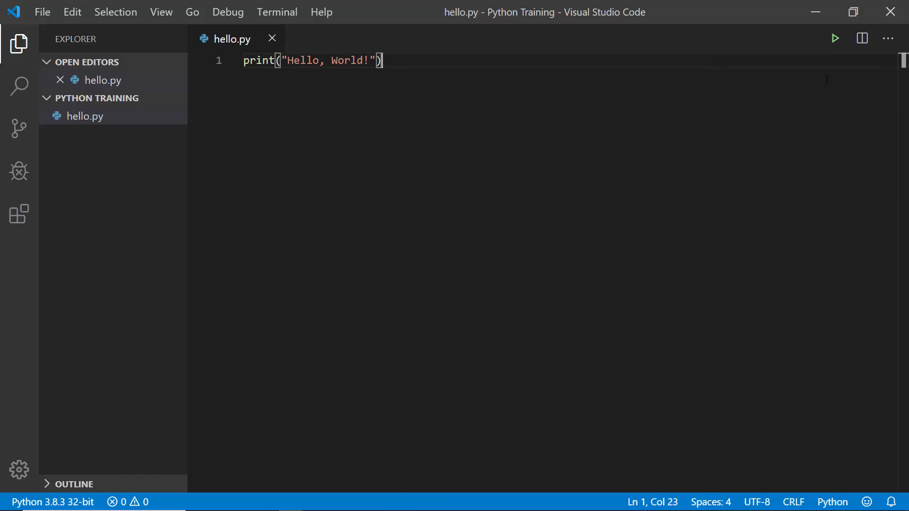
mouse_move(835, 38)
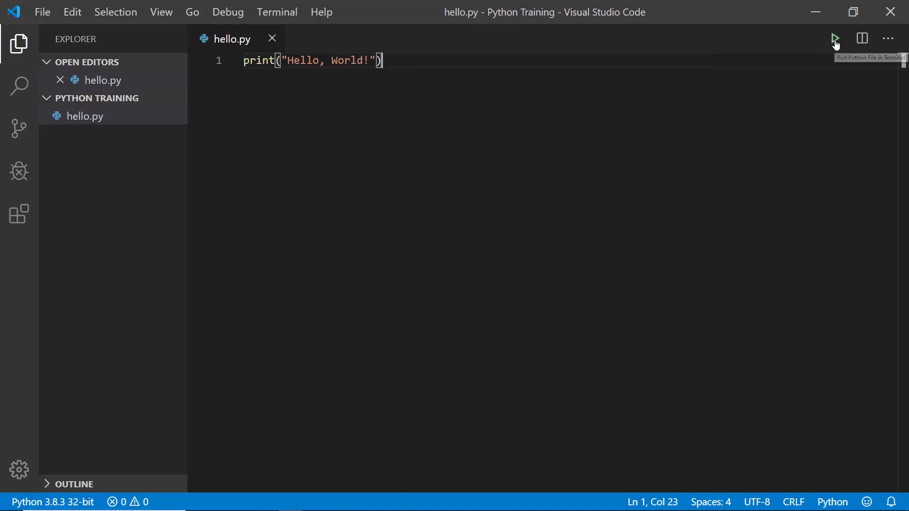
- Run hello.py with the Run Python File in Terminal button, printing Hello, World!
click(835, 38)
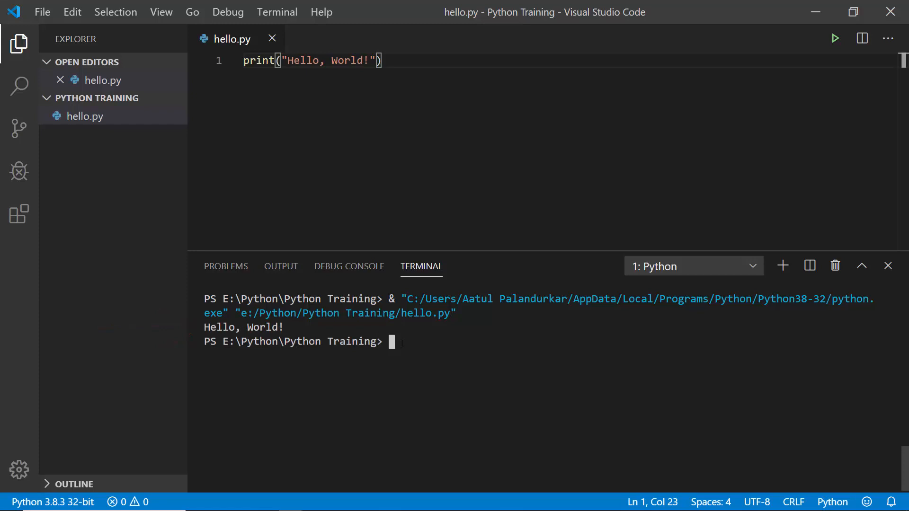
- Run 'python hello.py' in the terminal to print Hello, World! again
text(p)
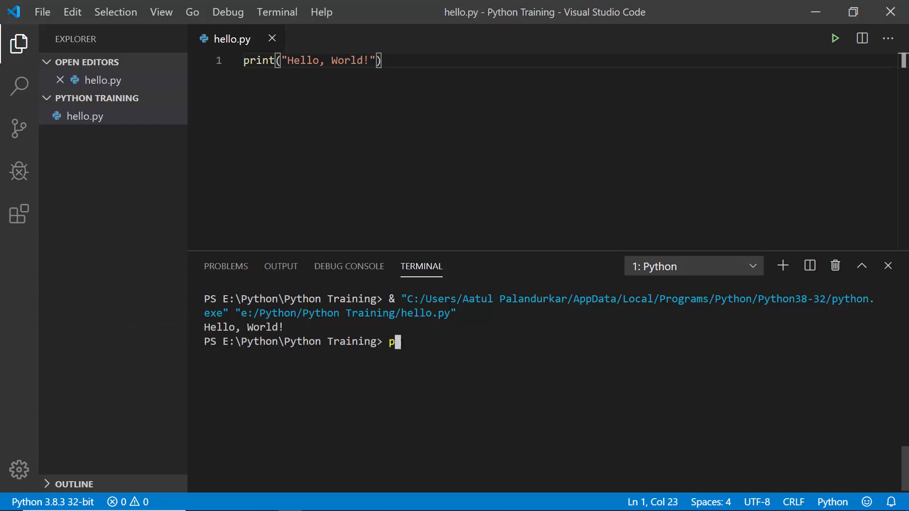
text(ython)
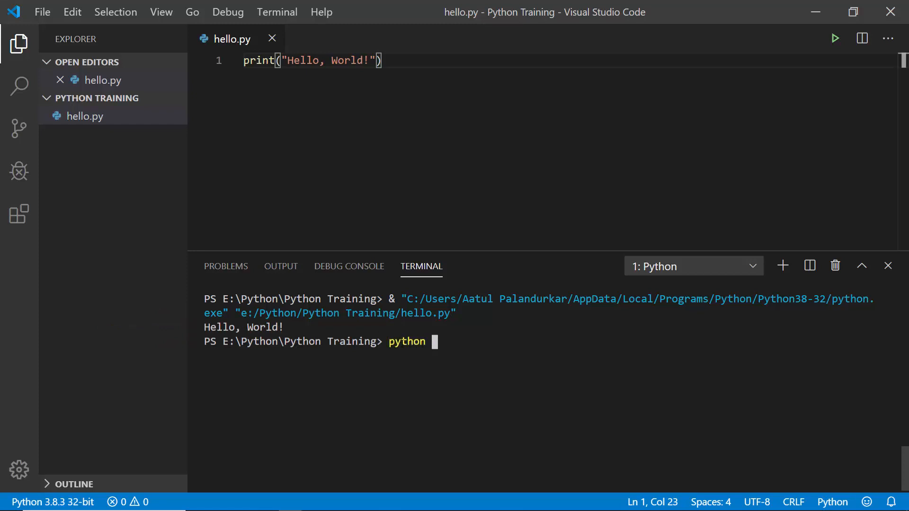
text(hello)
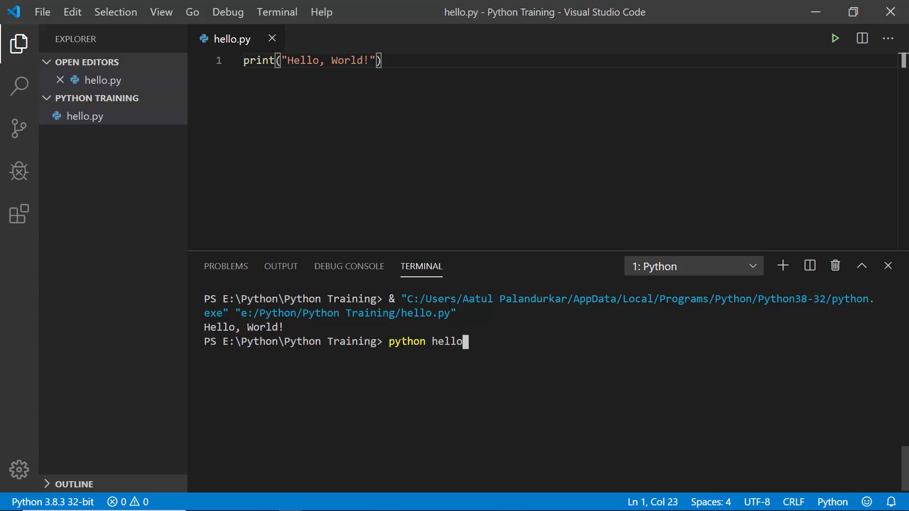
text(.py)
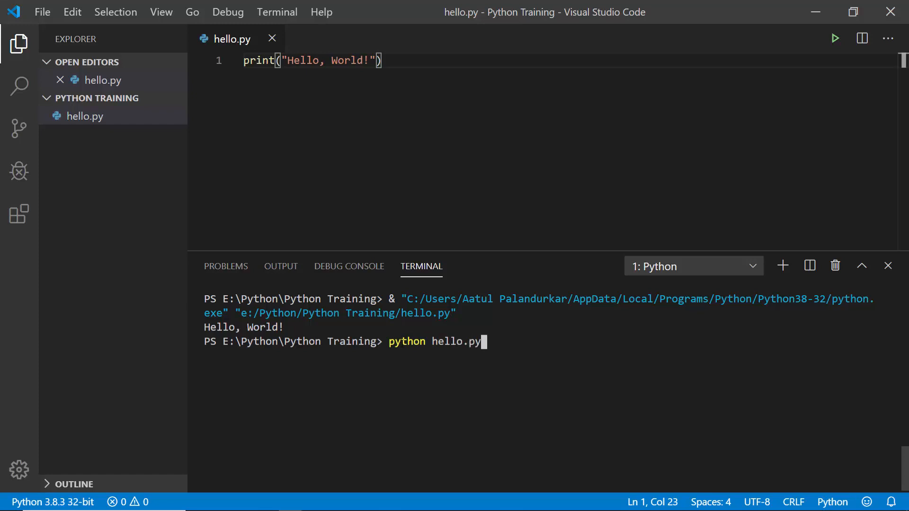
key(Return)
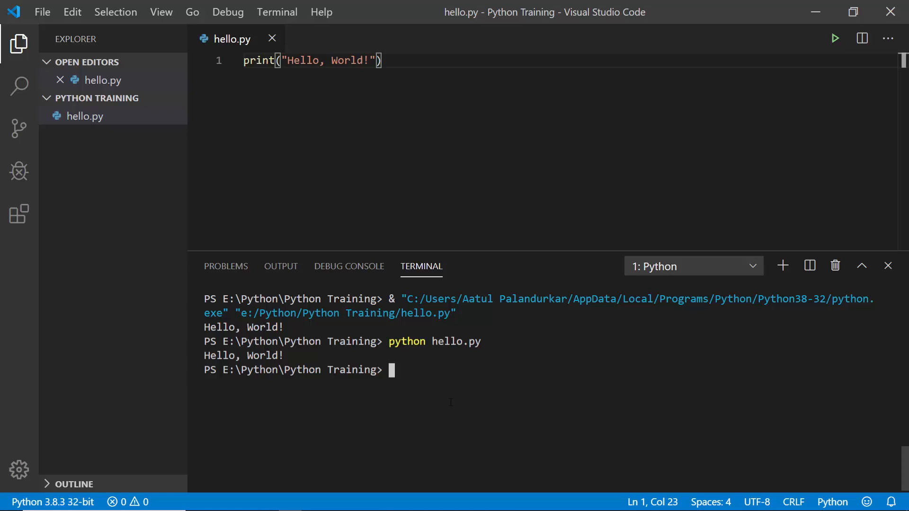
mouse_move(451, 276)
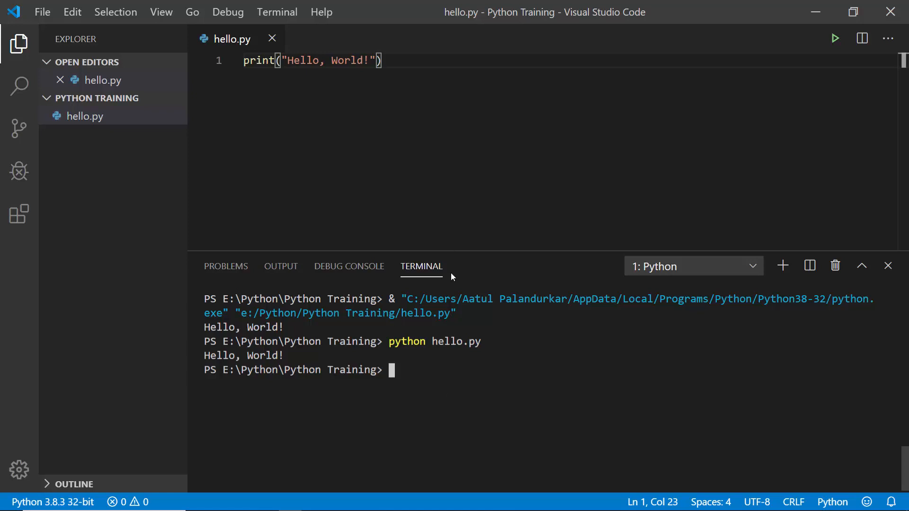
mouse_move(431, 389)
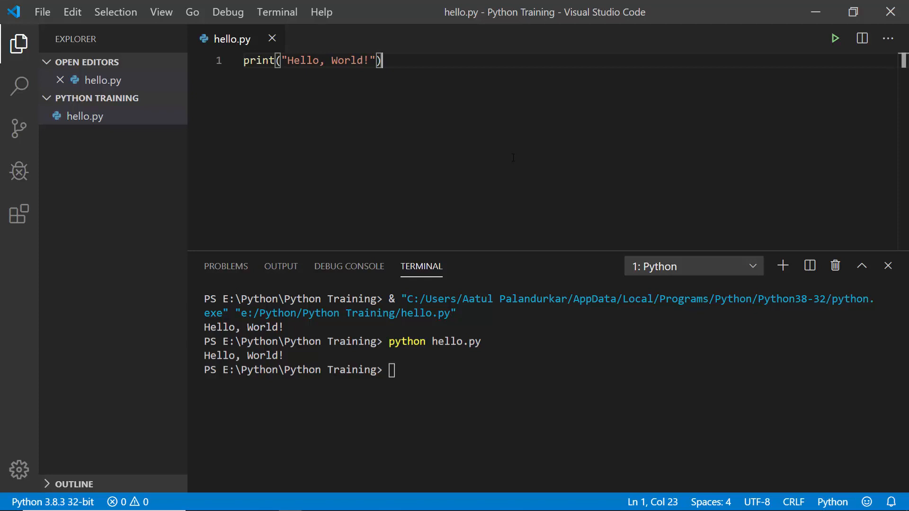
mouse_move(862, 265)
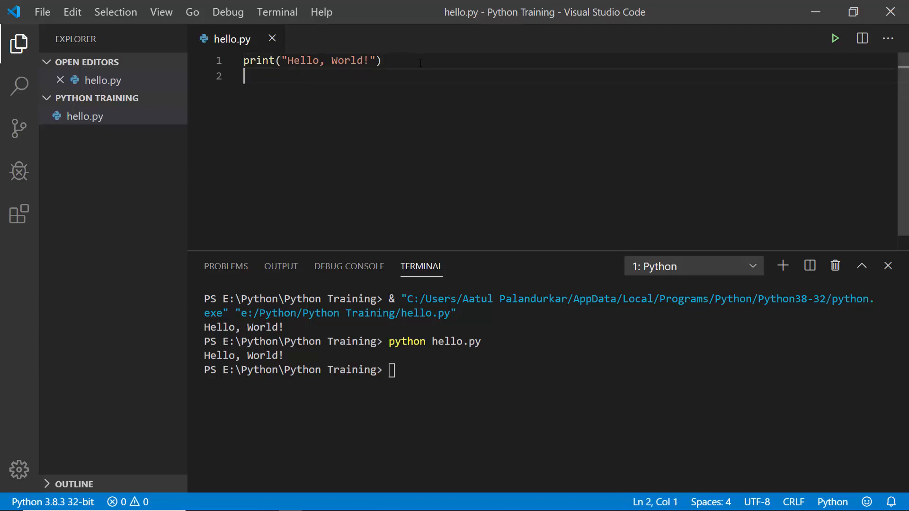
- Add print("Let's learn and try Python Programming language") as line 2
text(print()
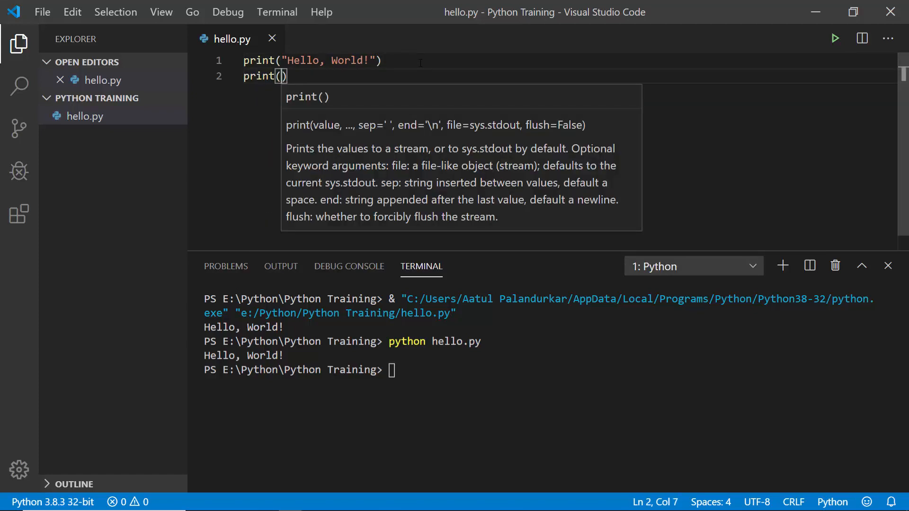
text("L)
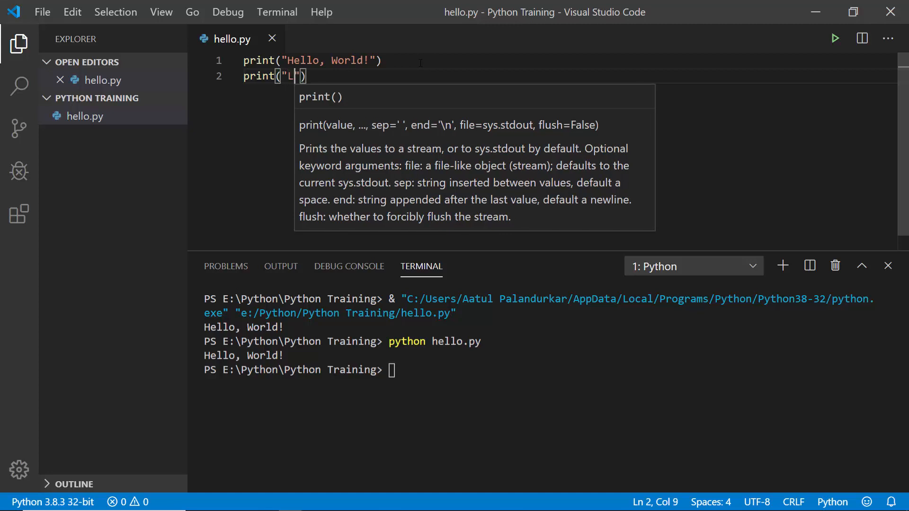
text(et's)
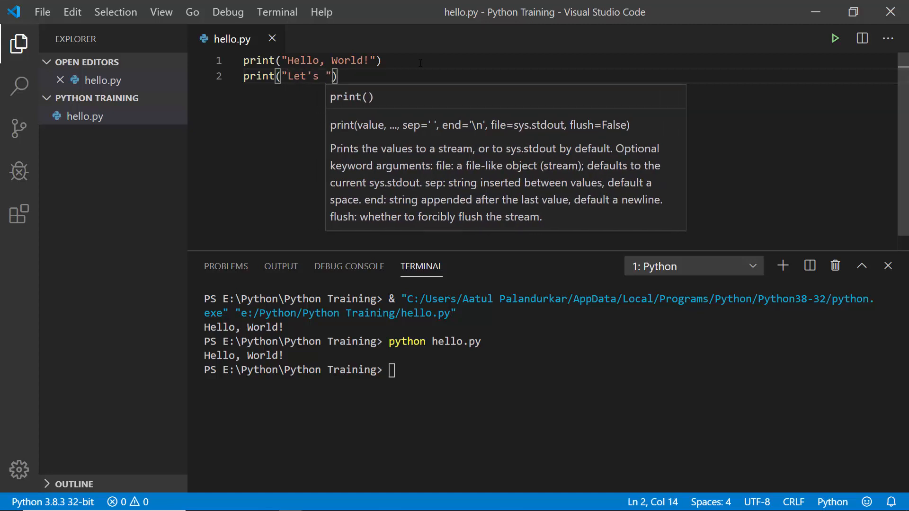
text(u)
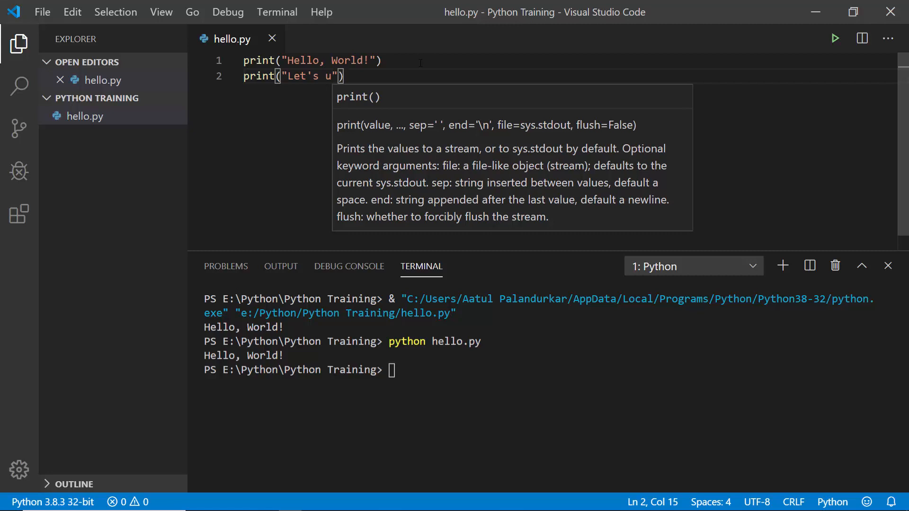
text(learn and try)
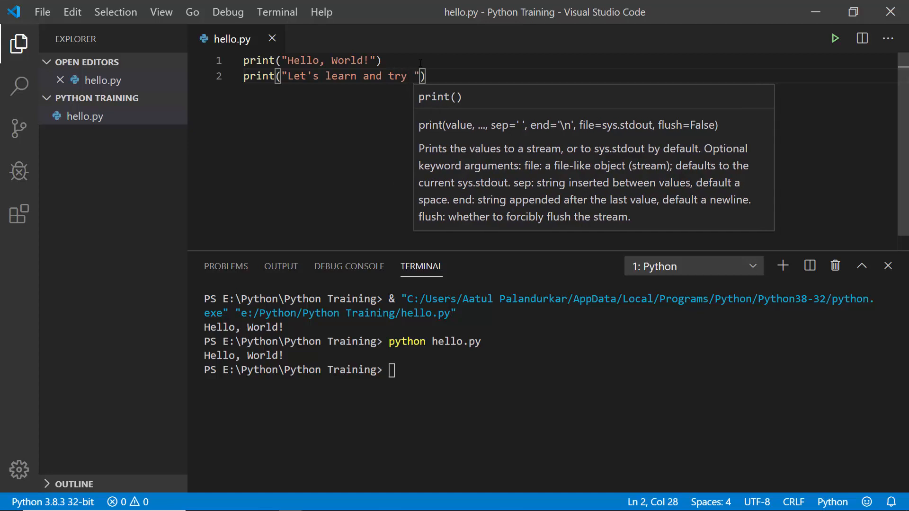
text(Python)
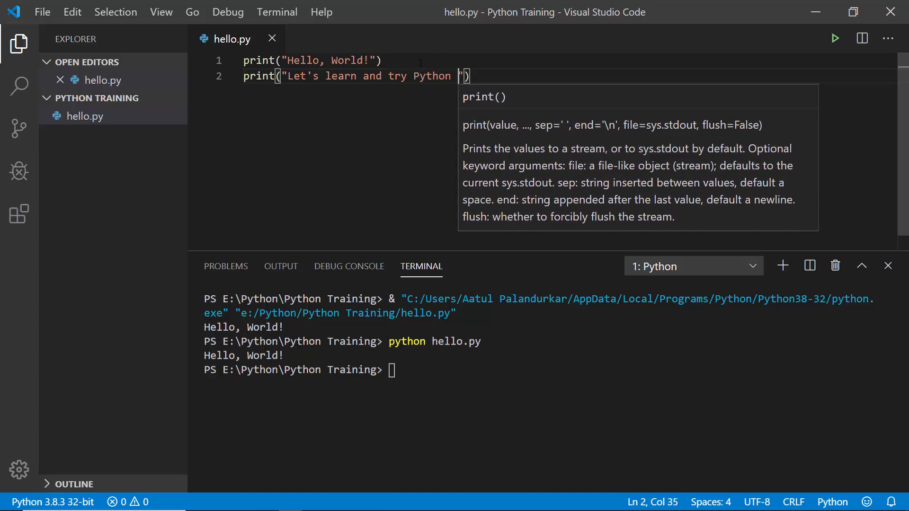
text(Programming lan)
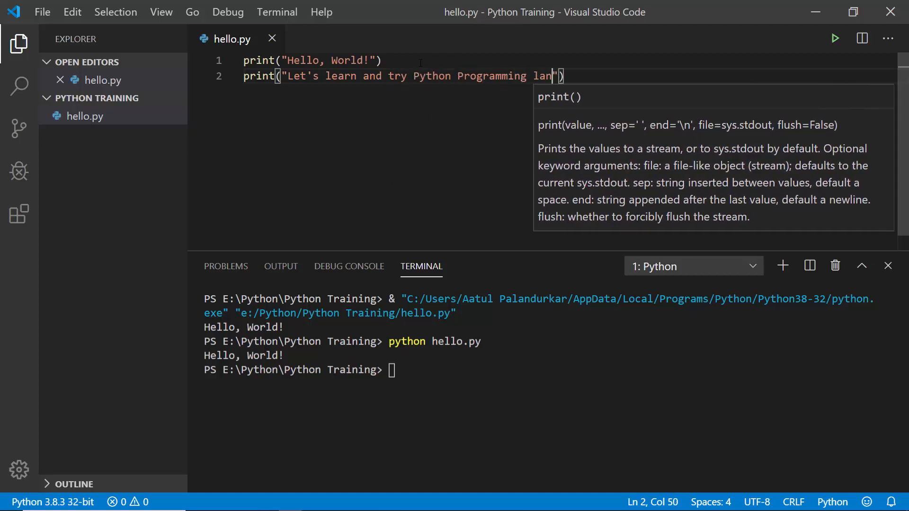
text(guage)
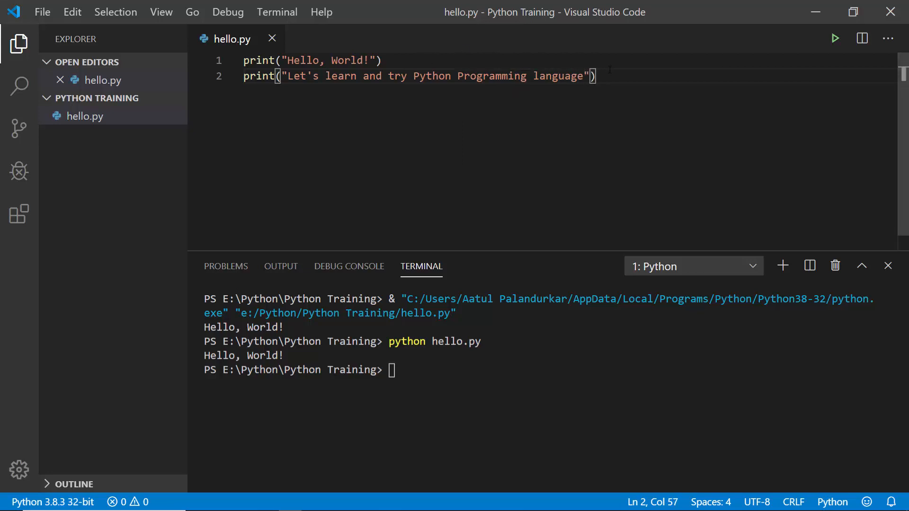
click(470, 369)
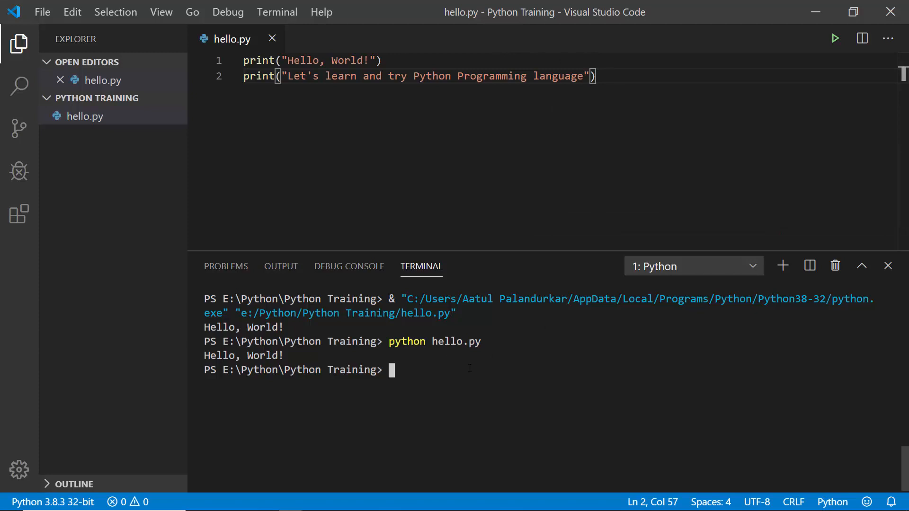
- Run 'python hello.py' in the terminal, printing both output lines
text(python)
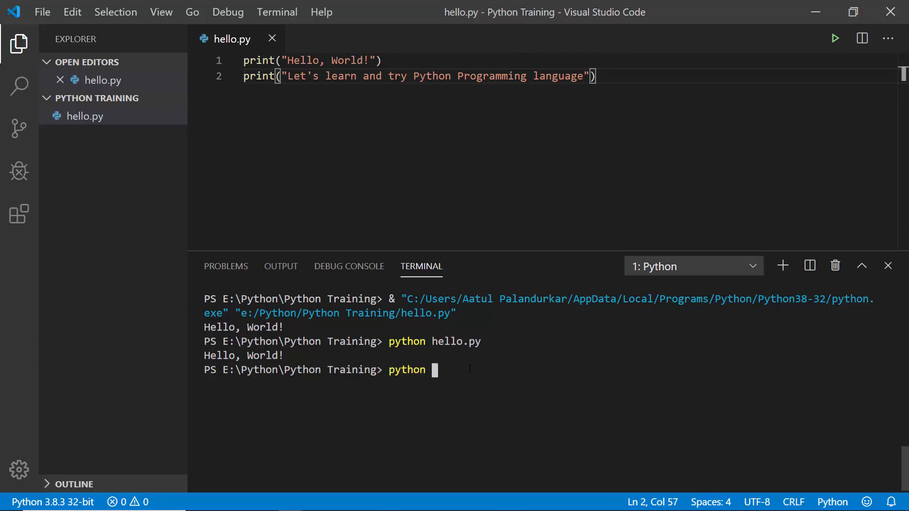
text(hello.p)
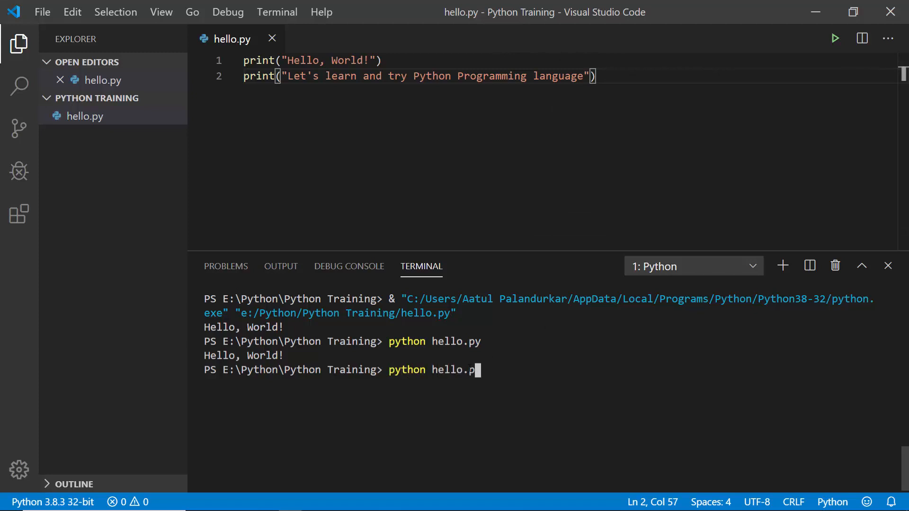
key(Return)
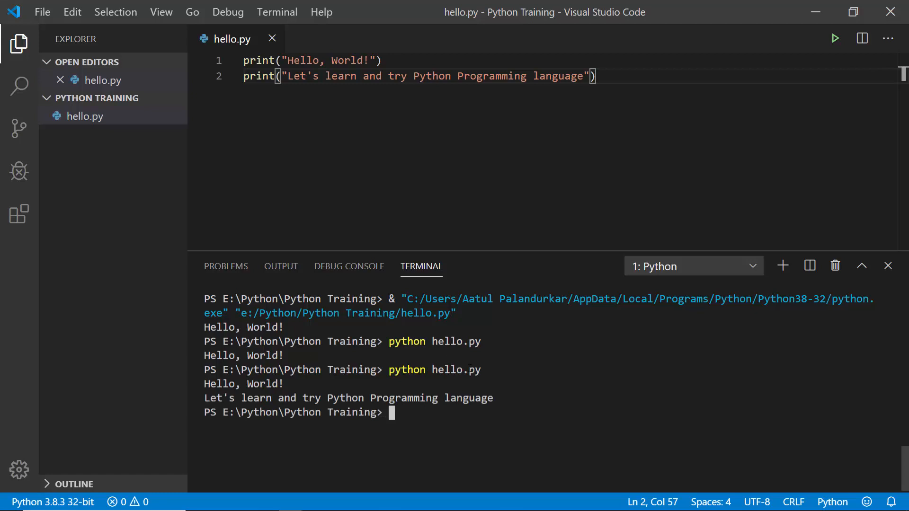